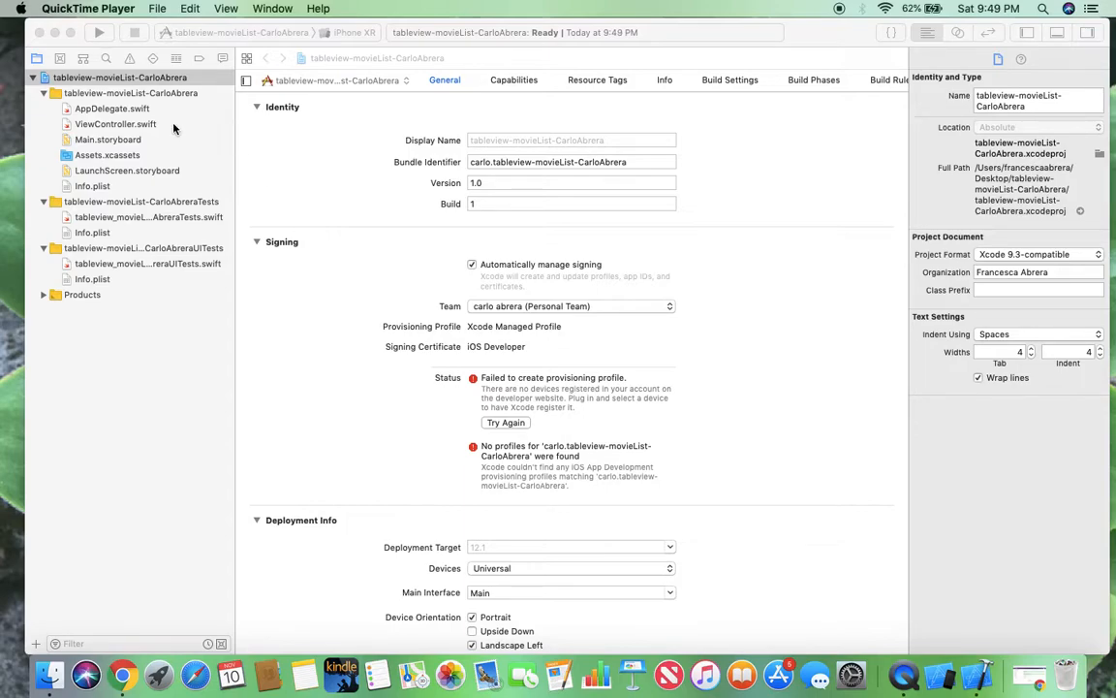
# Step: Add a Table View from the Object Library (search 'ta') onto the View Controller's view in Main.storyboard
pyautogui.click(109, 139)
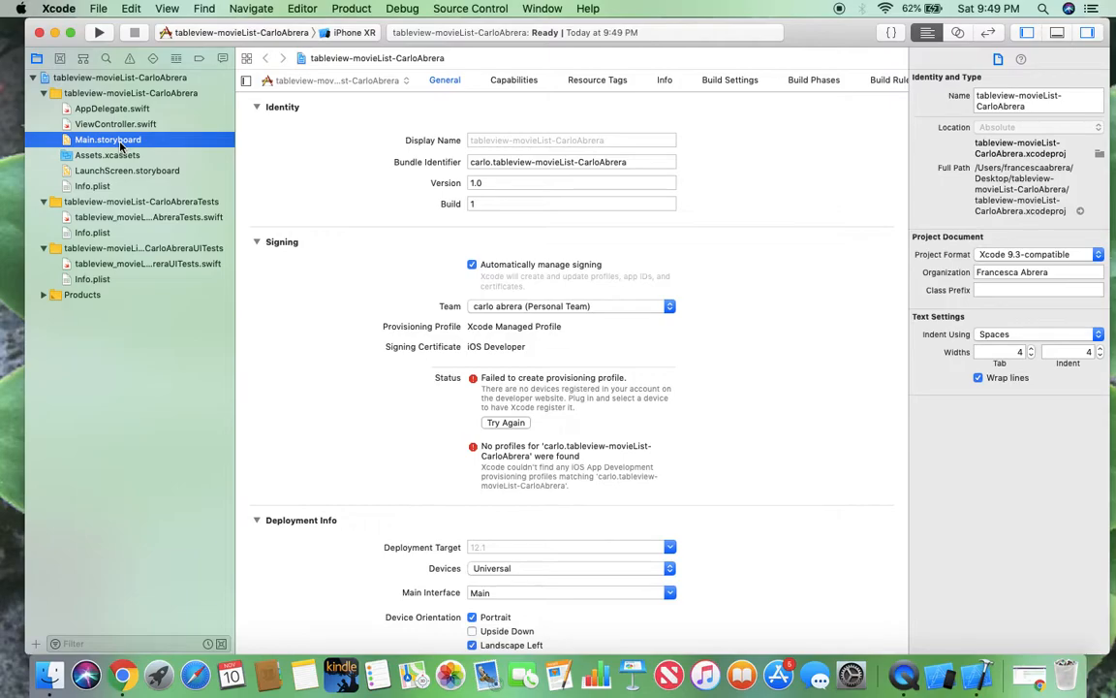
pyautogui.moveTo(139, 161)
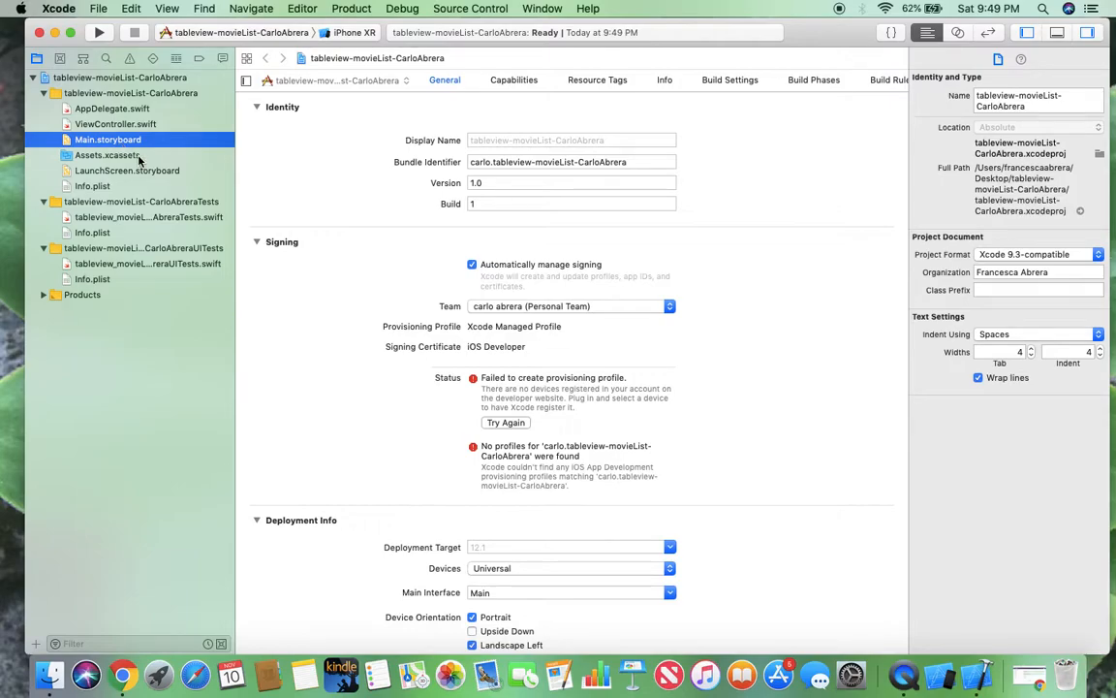
pyautogui.click(108, 139)
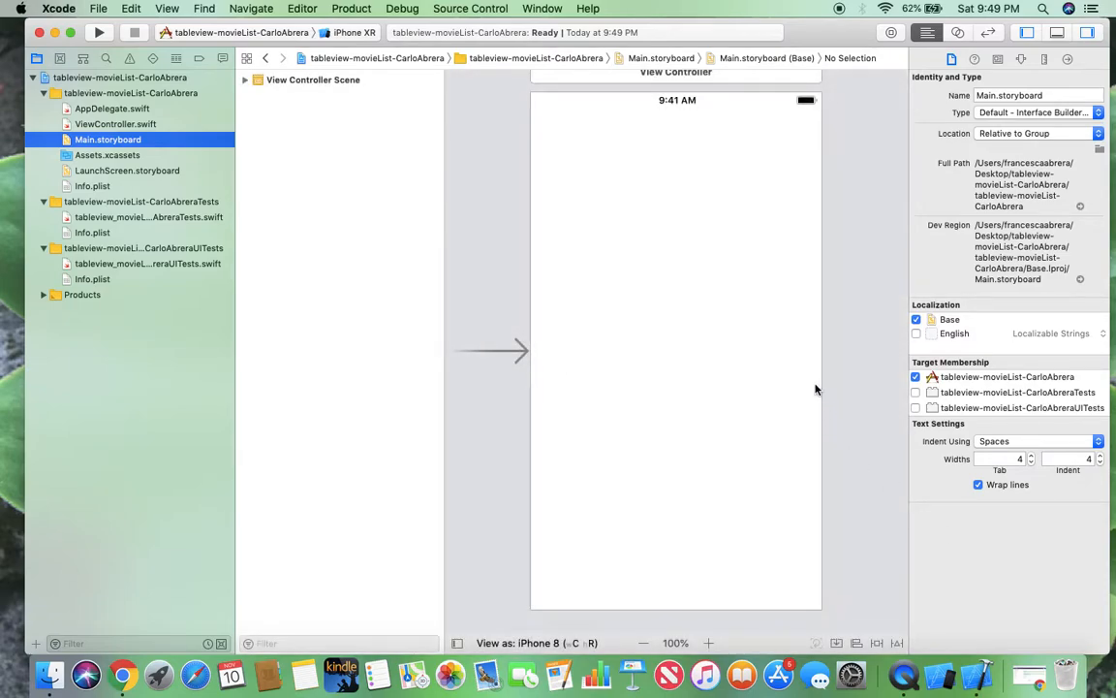
pyautogui.moveTo(864, 120)
pyautogui.write('vi')
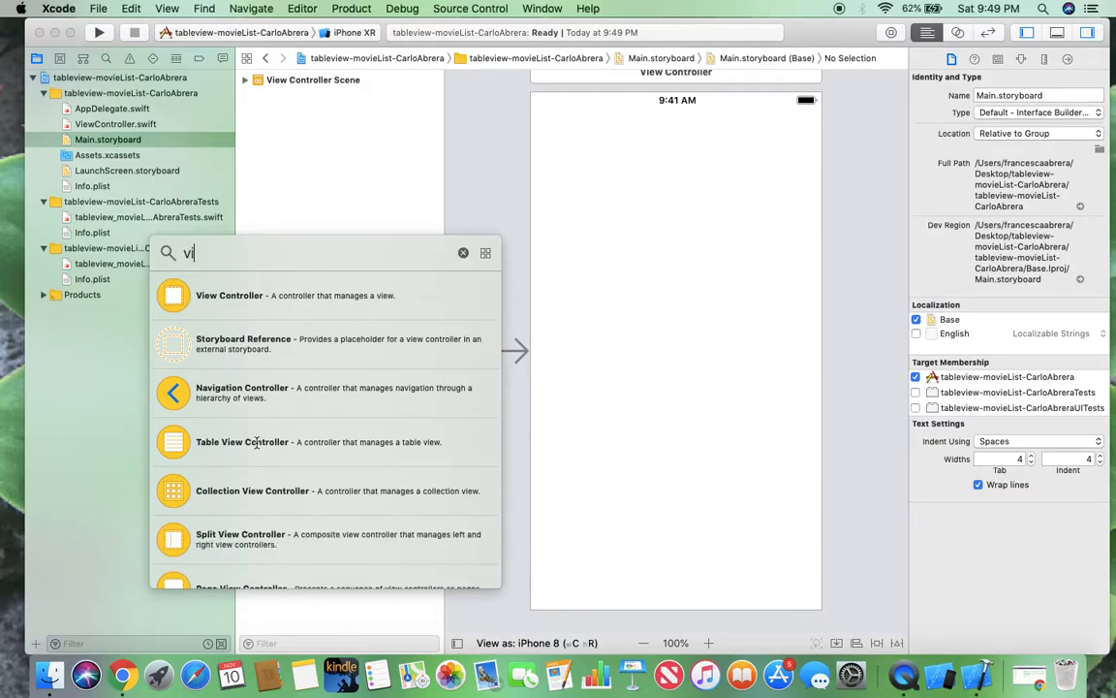
pyautogui.write('ta')
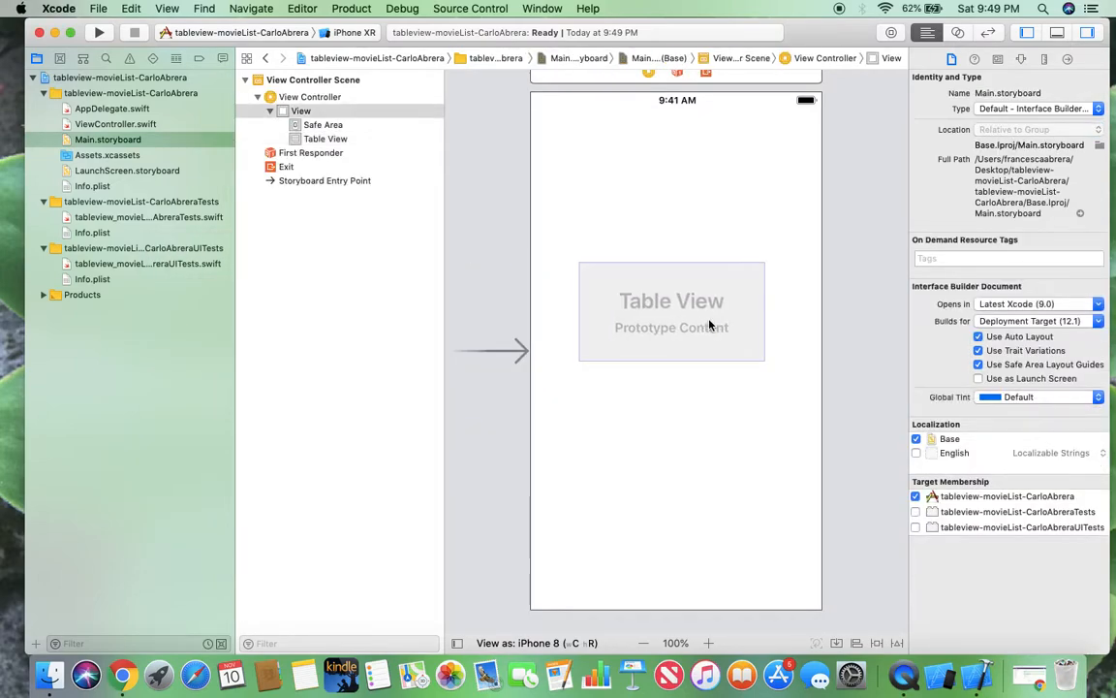
pyautogui.click(671, 310)
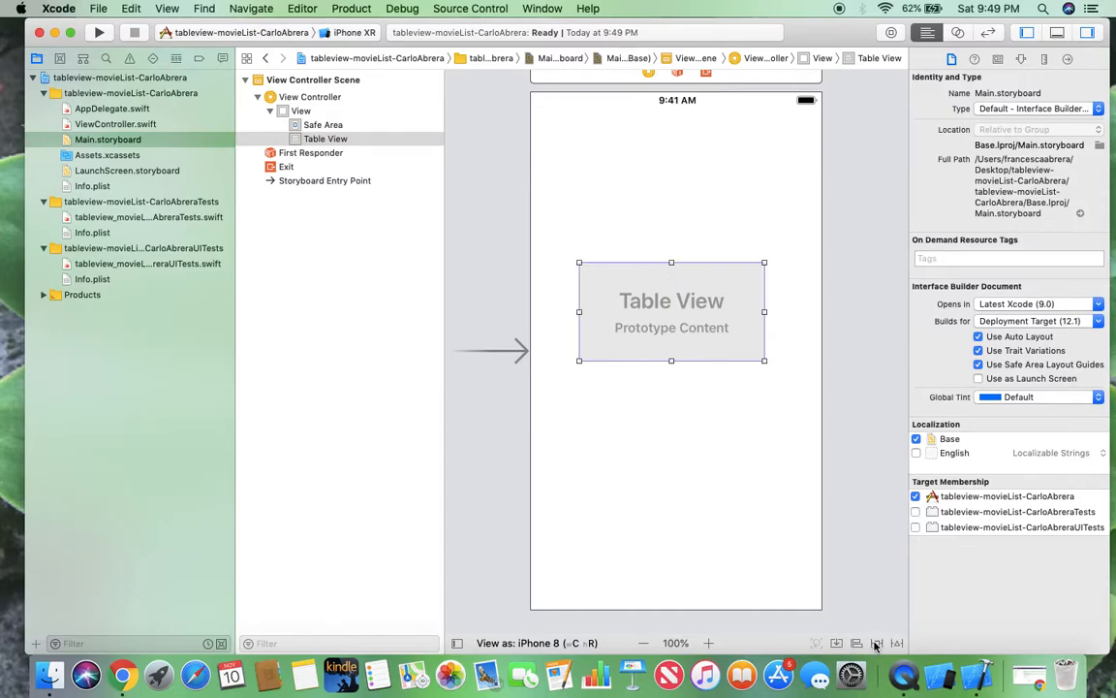
# Step: Pin the Table View with four zero-spacing edge constraints so it fills the screen
pyautogui.click(876, 644)
pyautogui.write('0')
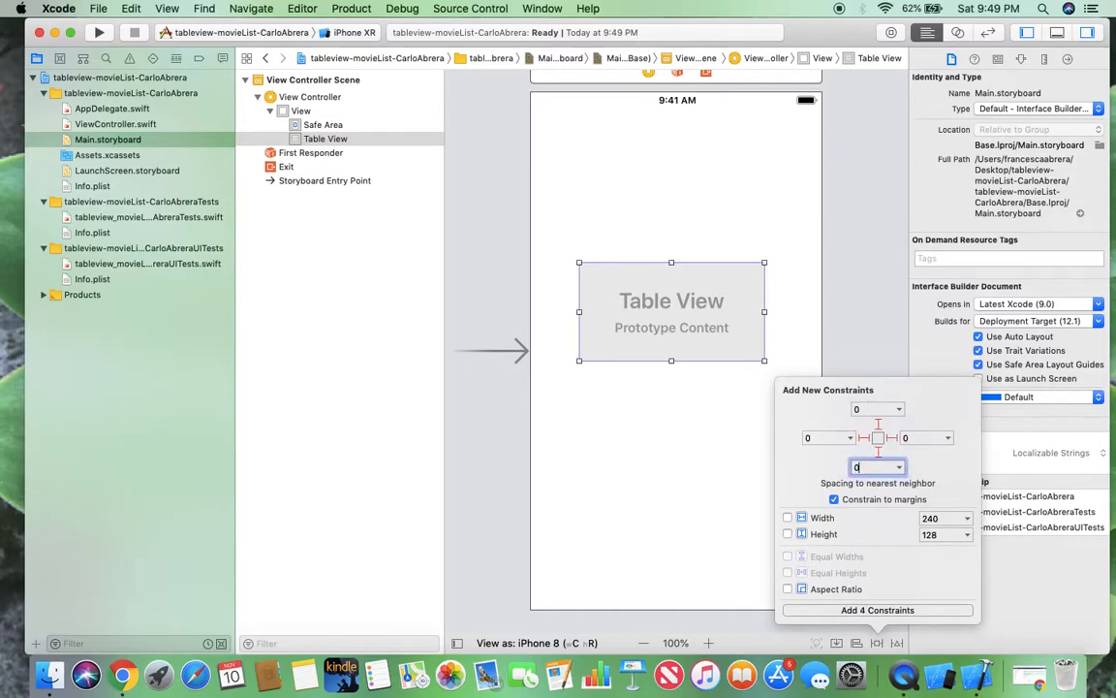
pyautogui.click(876, 609)
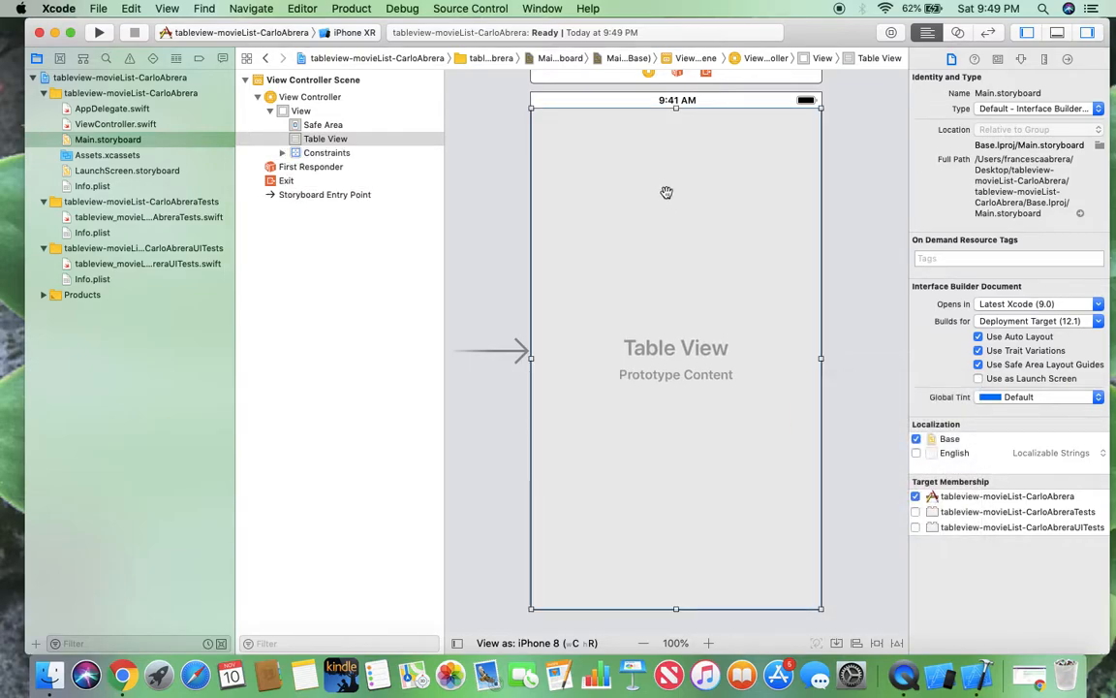
pyautogui.moveTo(822, 209)
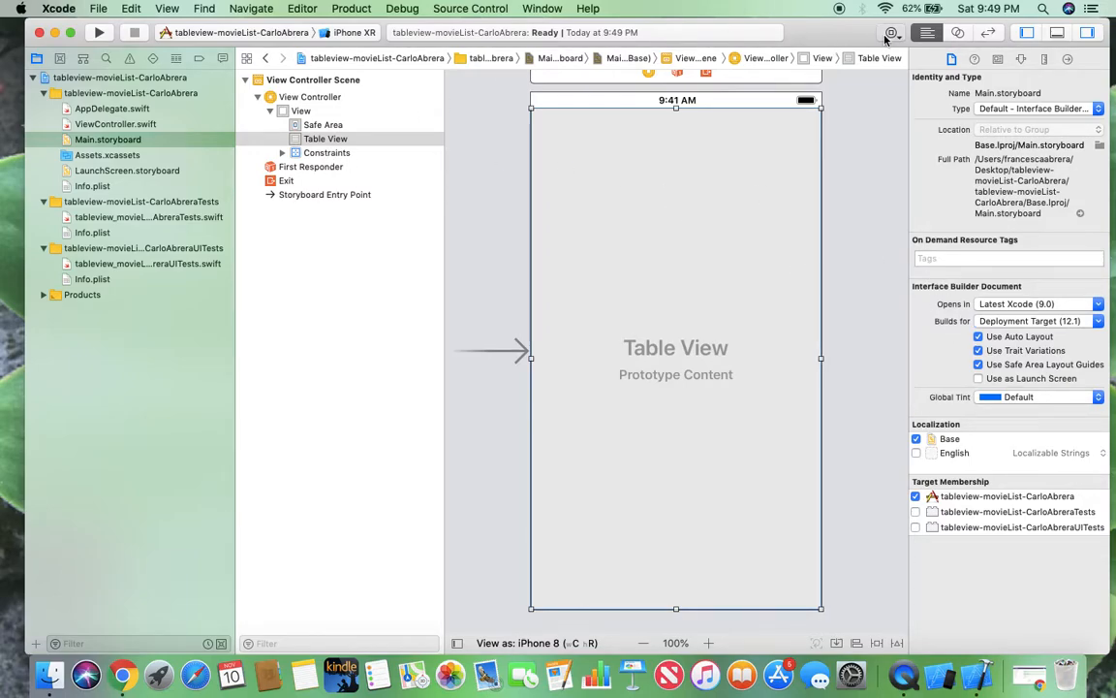
# Step: Add a Table View Cell prototype into the table view and show its attributes
pyautogui.click(890, 31)
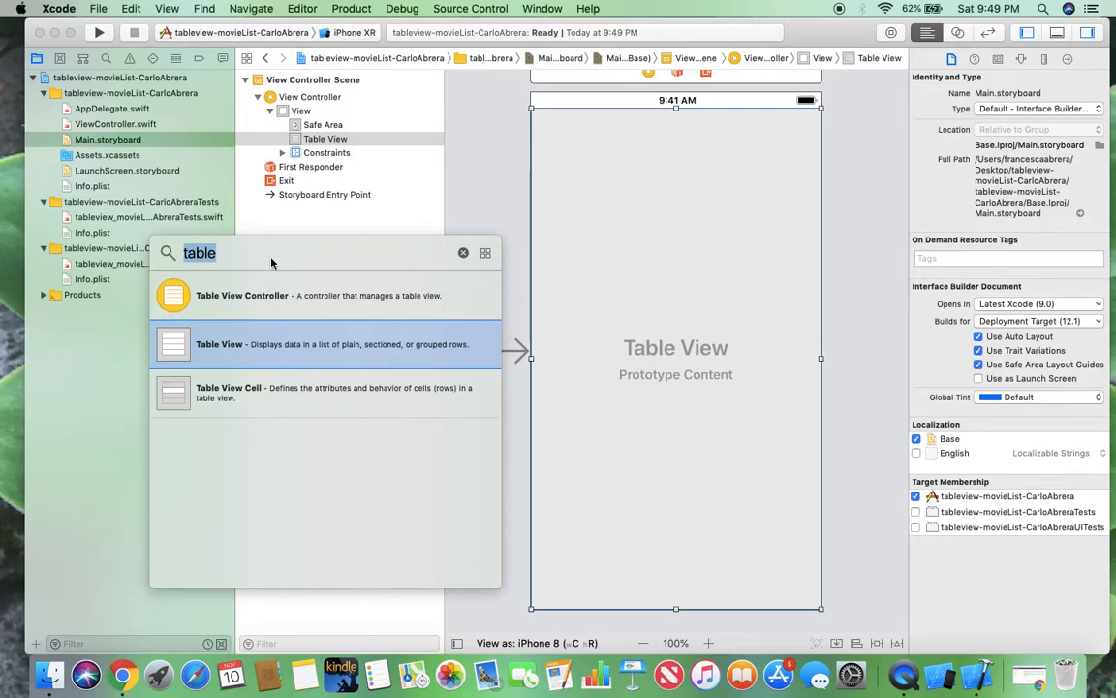
pyautogui.moveTo(244, 267)
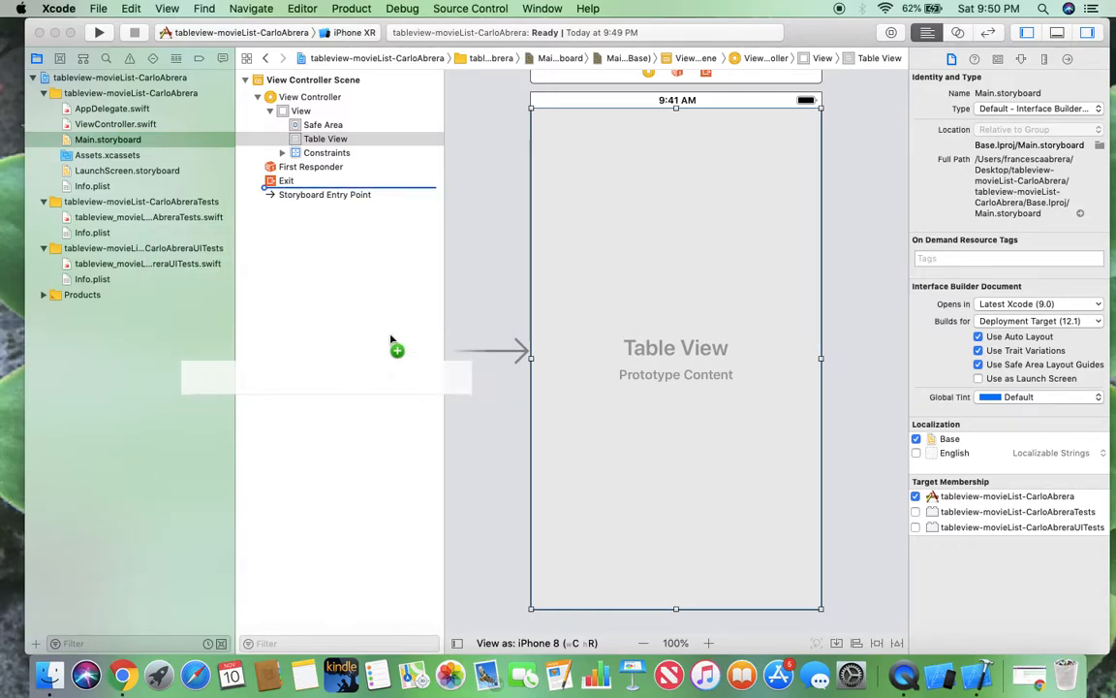
pyautogui.click(674, 132)
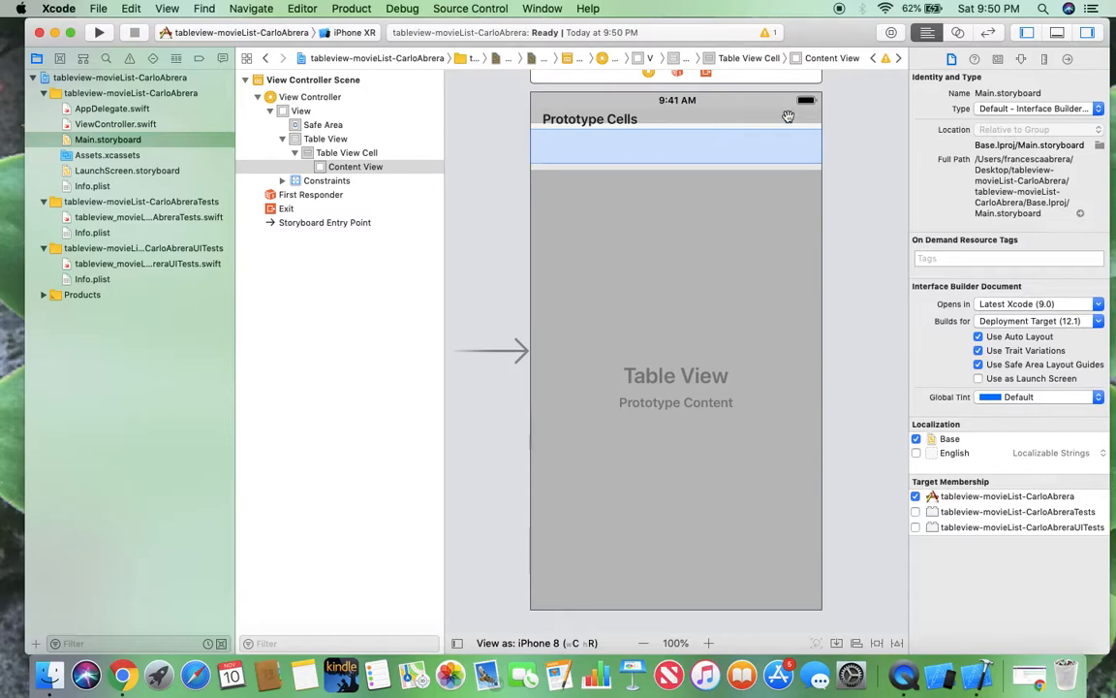
pyautogui.moveTo(1024, 58)
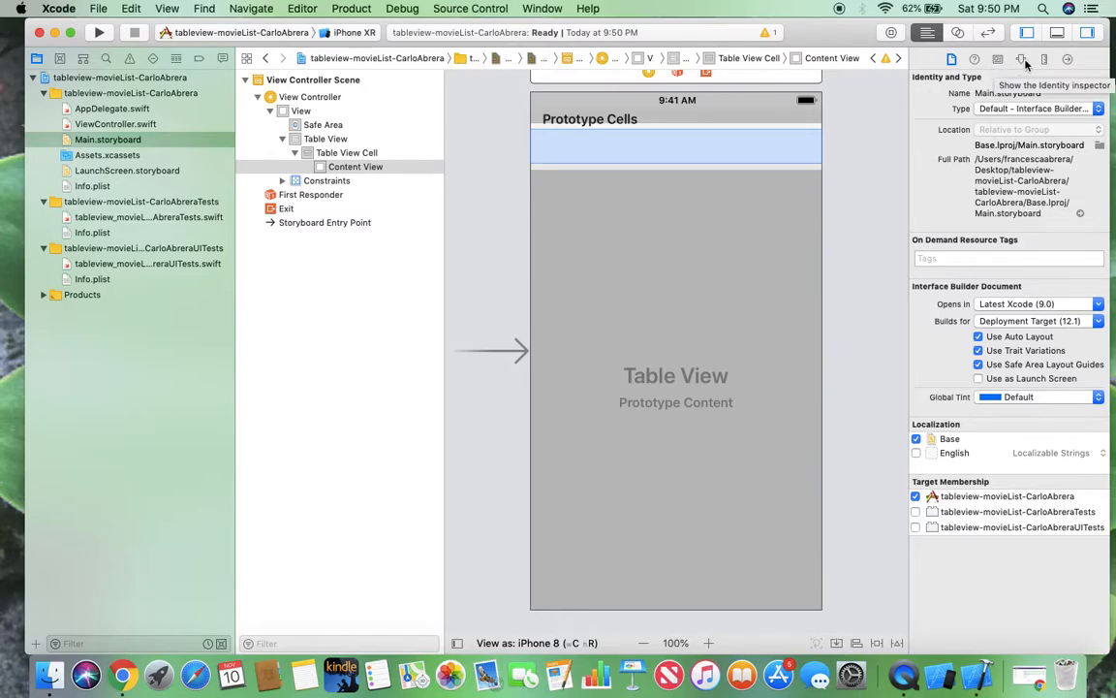
pyautogui.click(1022, 58)
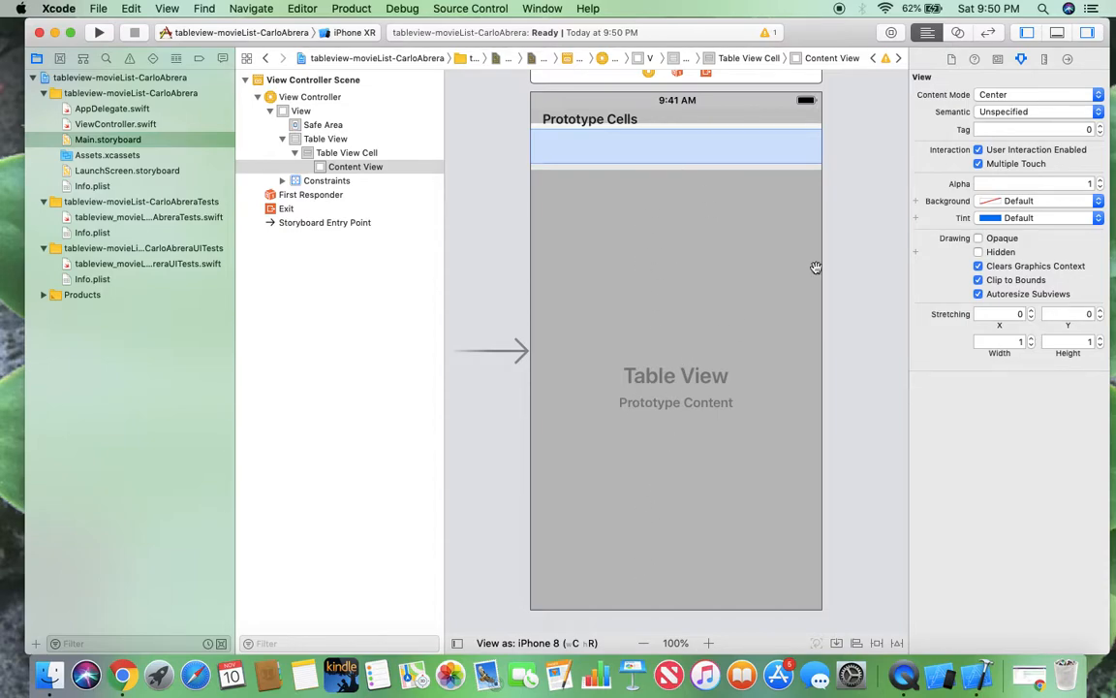
pyautogui.moveTo(1027, 145)
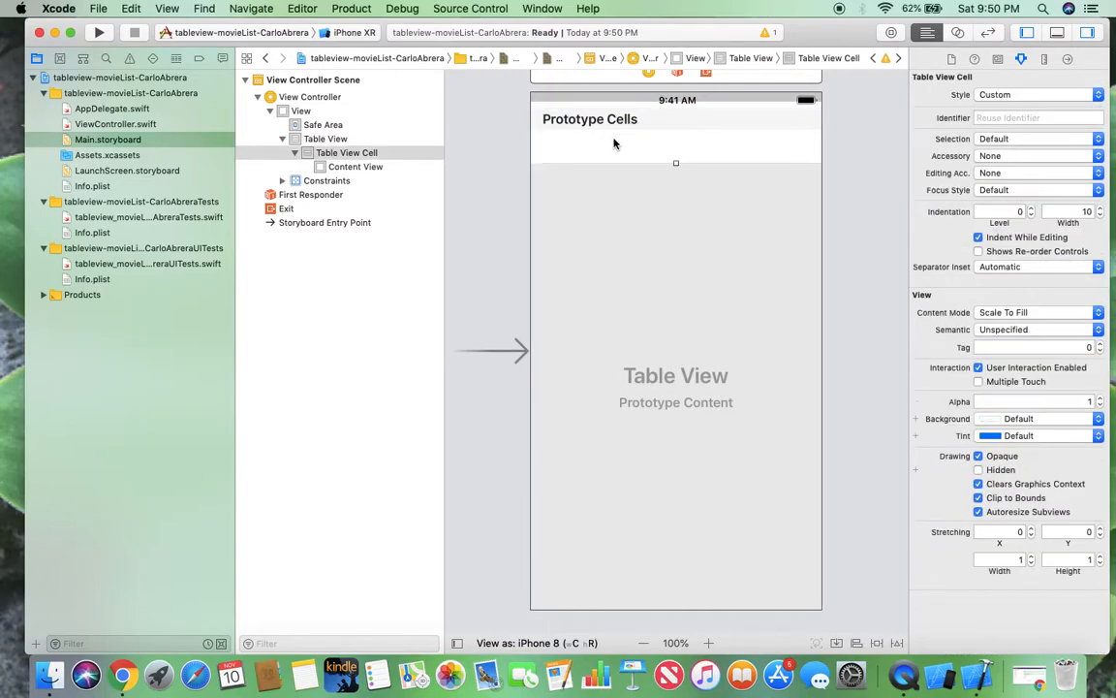
# Step: Give the prototype Table View Cell the reuse identifier 'movieCell'
pyautogui.click(326, 139)
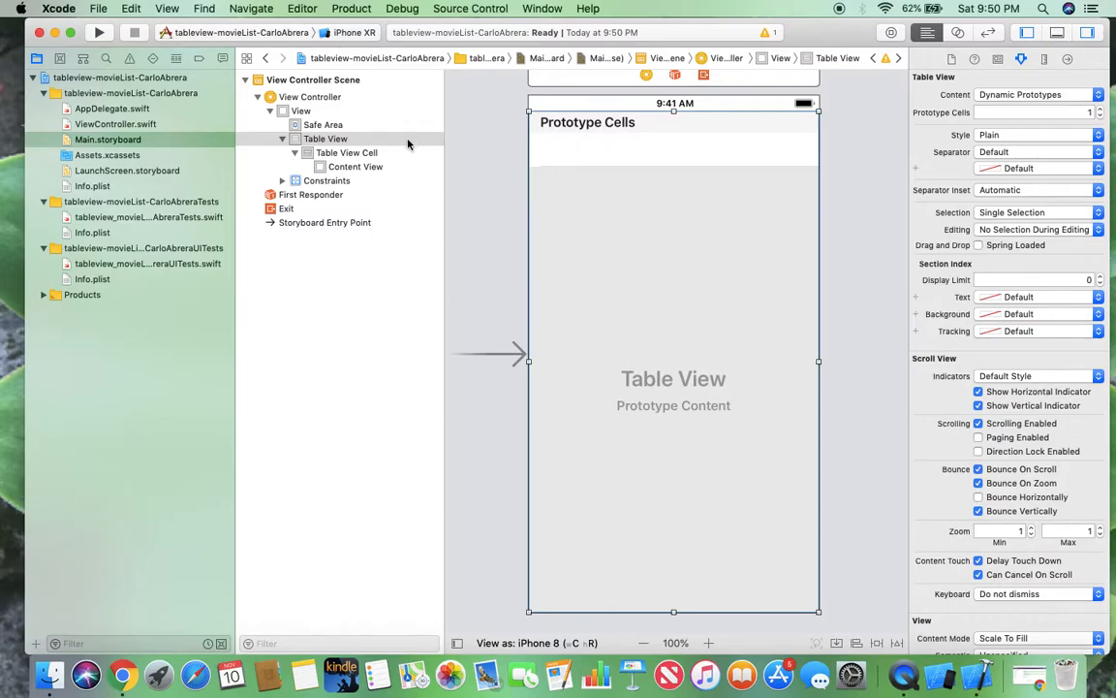
pyautogui.click(347, 151)
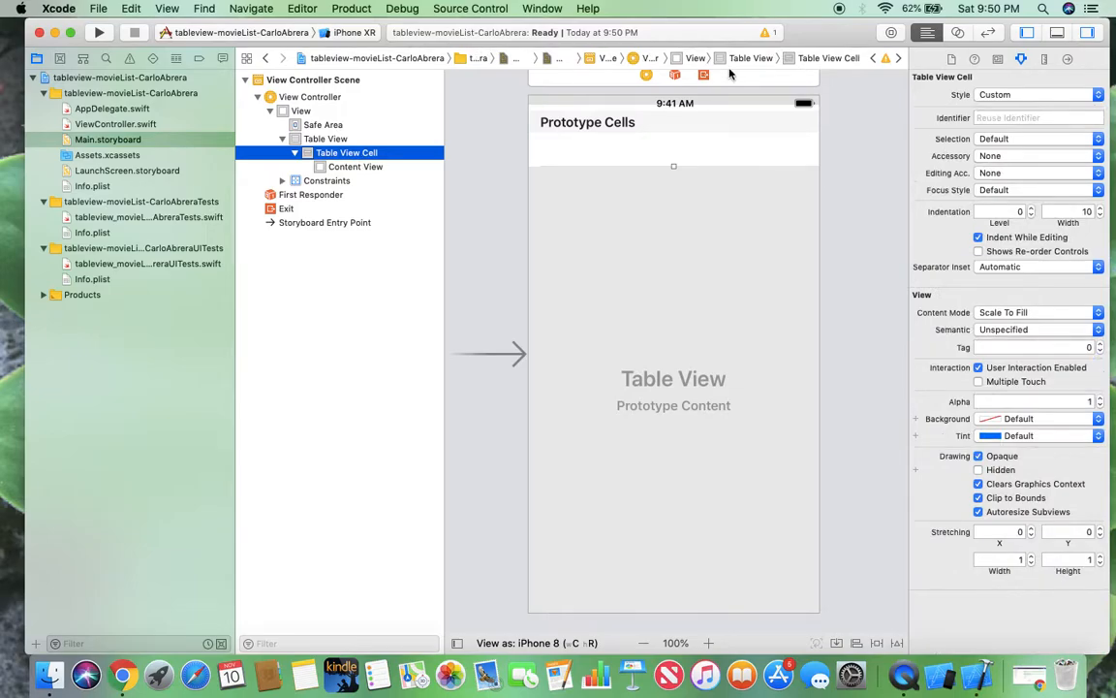
pyautogui.click(1037, 118)
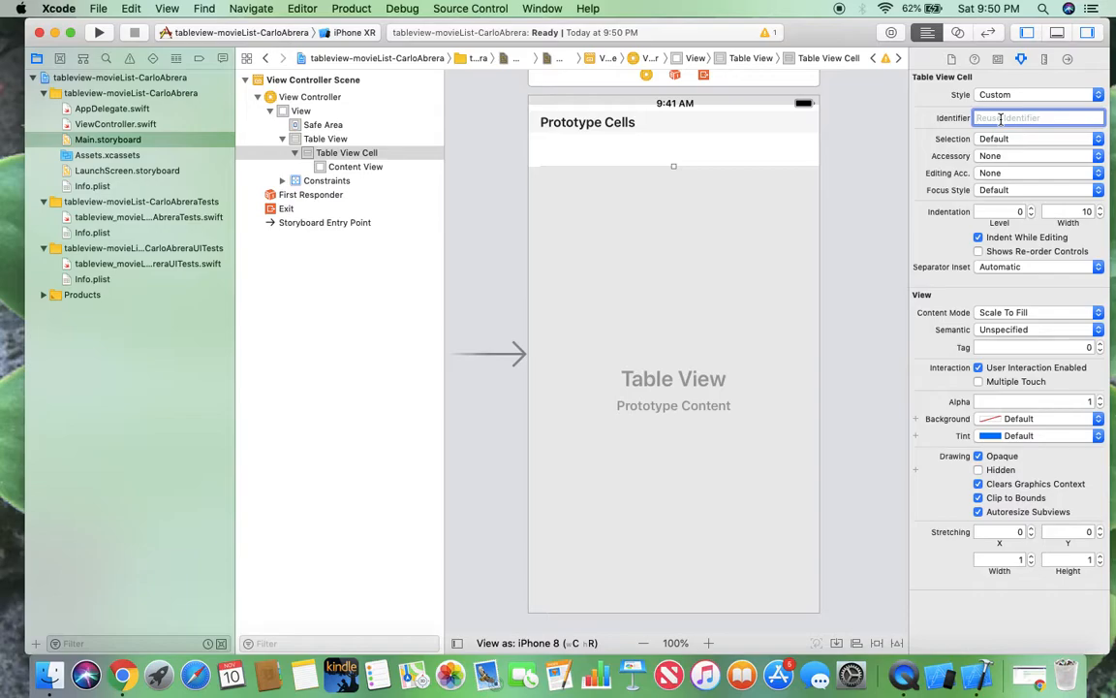
pyautogui.write('movi')
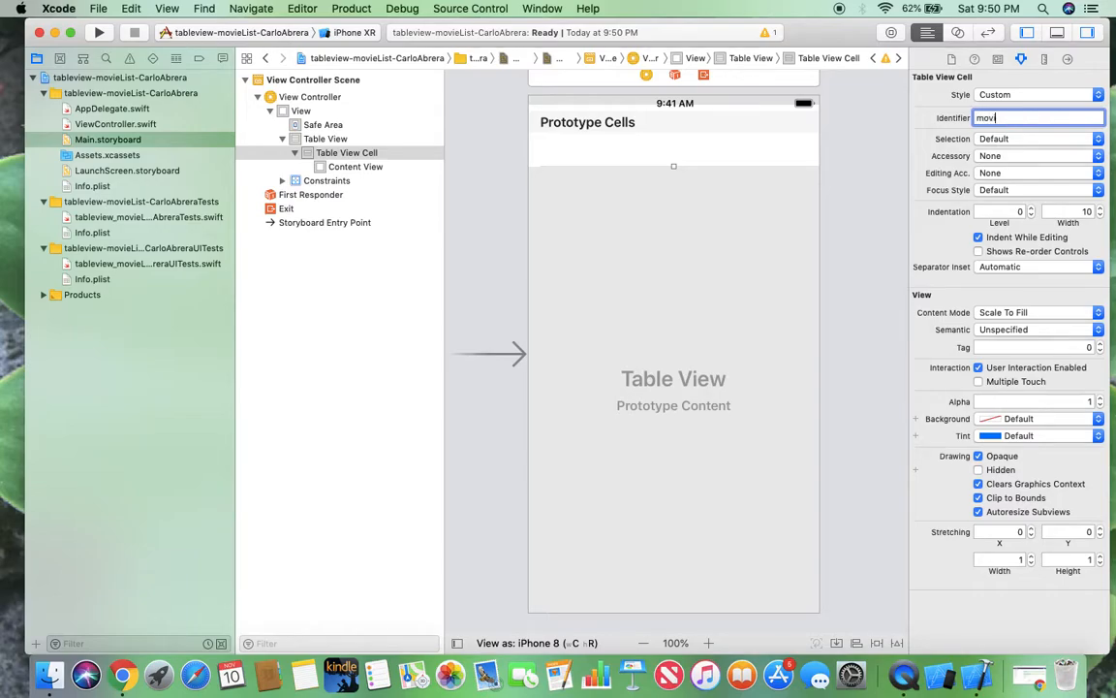
pyautogui.write('ie')
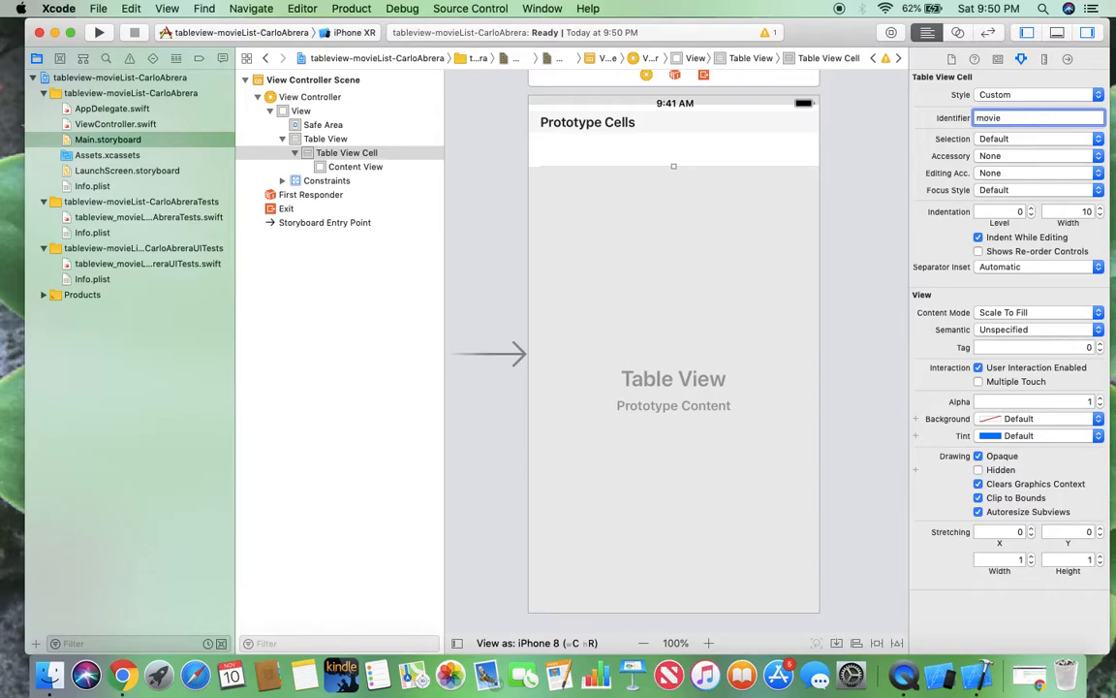
pyautogui.write('Cell')
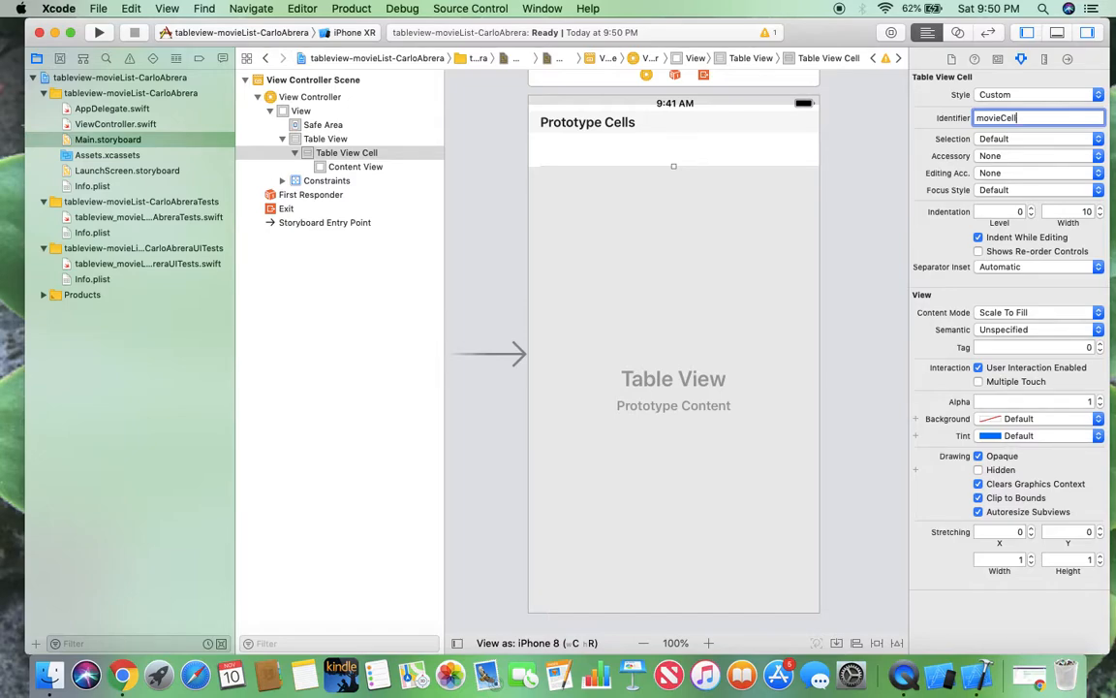
pyautogui.moveTo(985, 82)
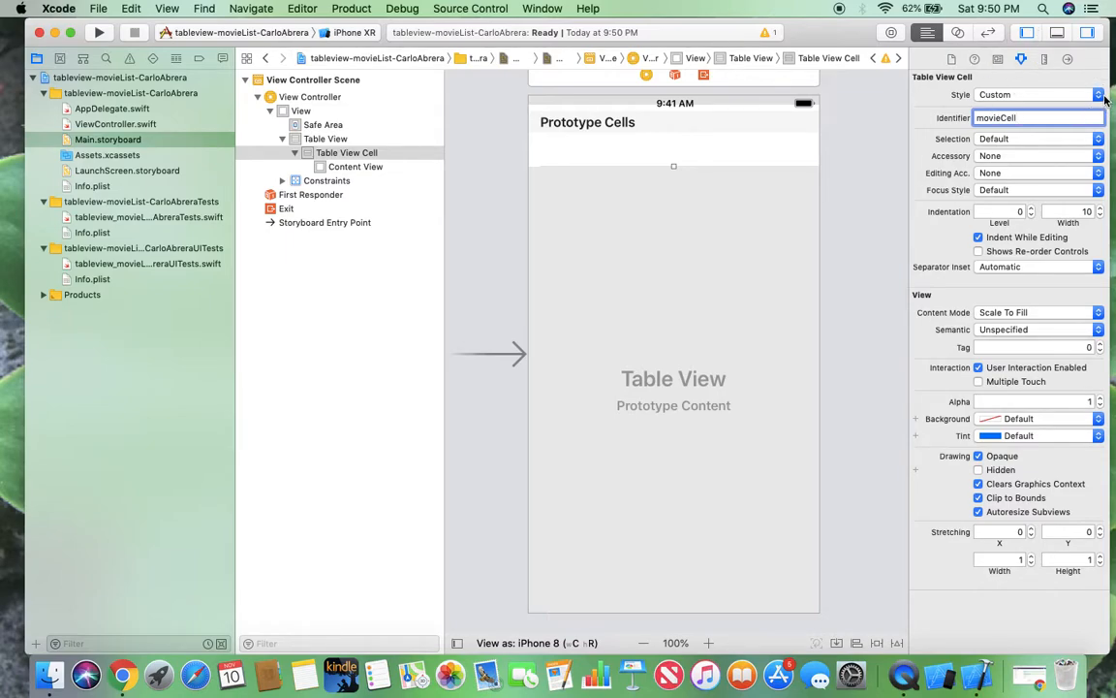
# Step: Set the movieCell's style to Right Detail, showing Title and Detail labels
pyautogui.click(1097, 93)
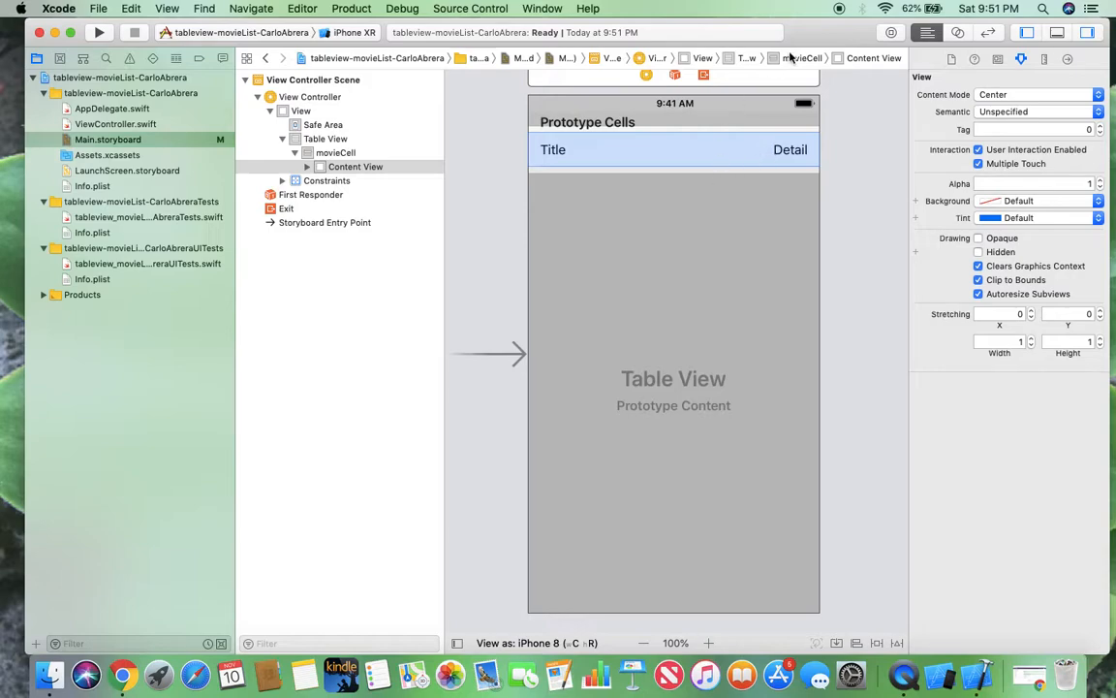
pyautogui.moveTo(845, 19)
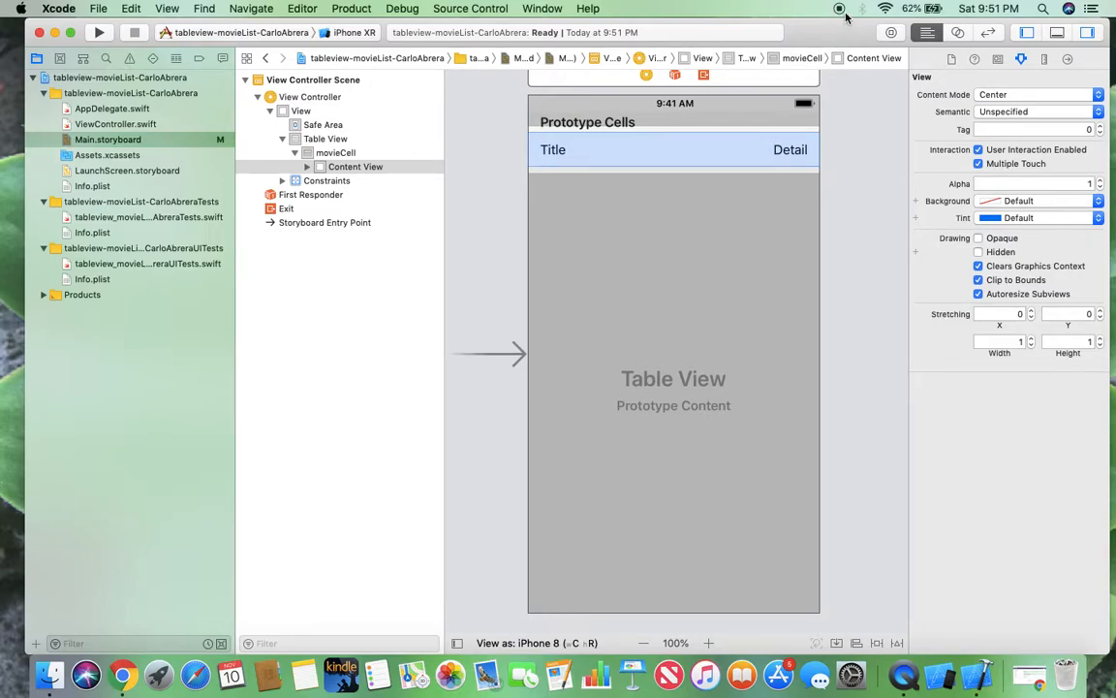